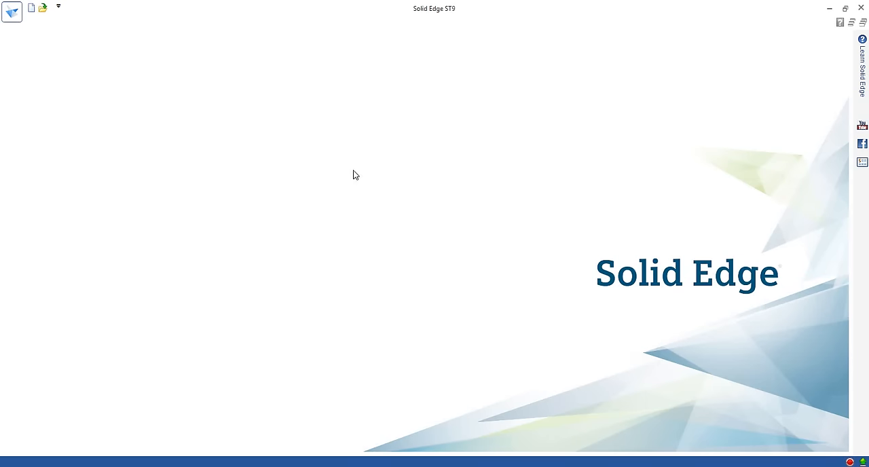
mouse_move(61, 82)
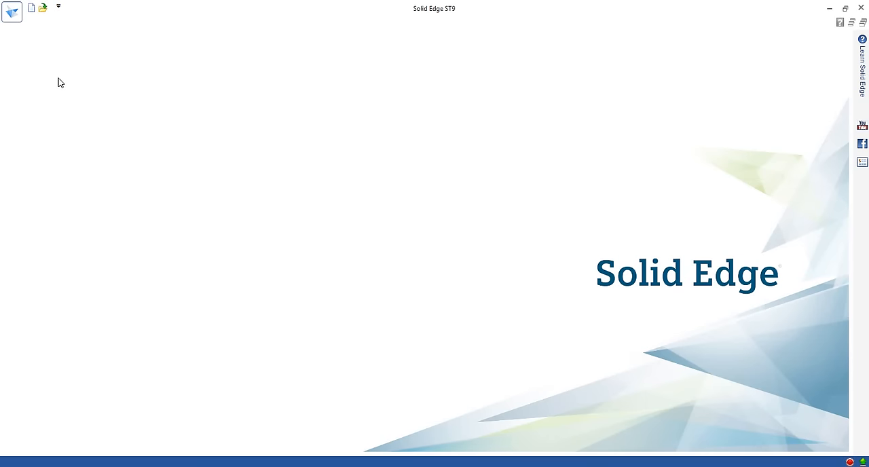
mouse_move(35, 77)
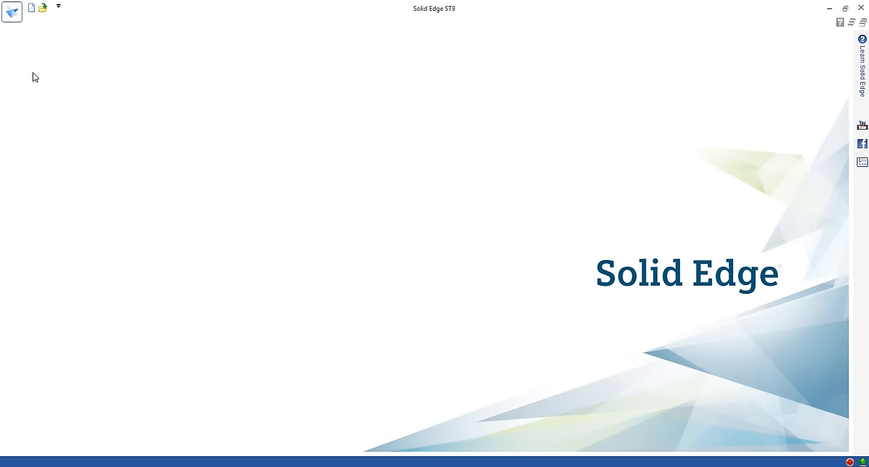
mouse_move(11, 12)
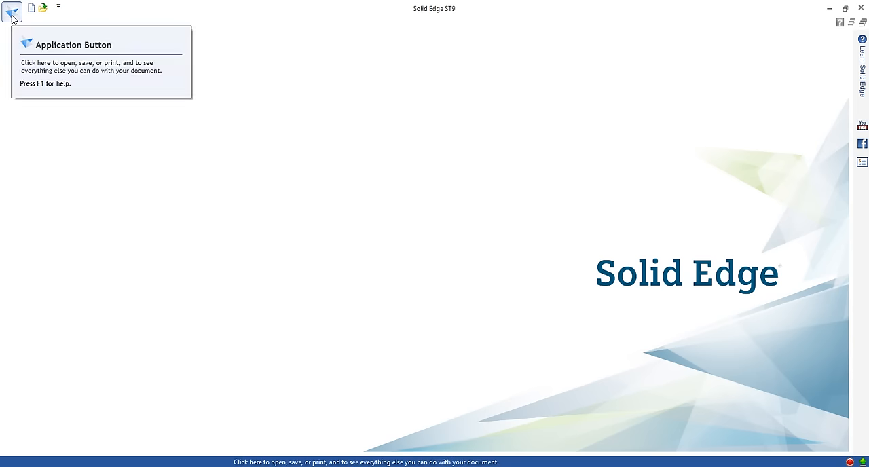
Step: Open the recent part Block.par from the Application menu
left_click(12, 12)
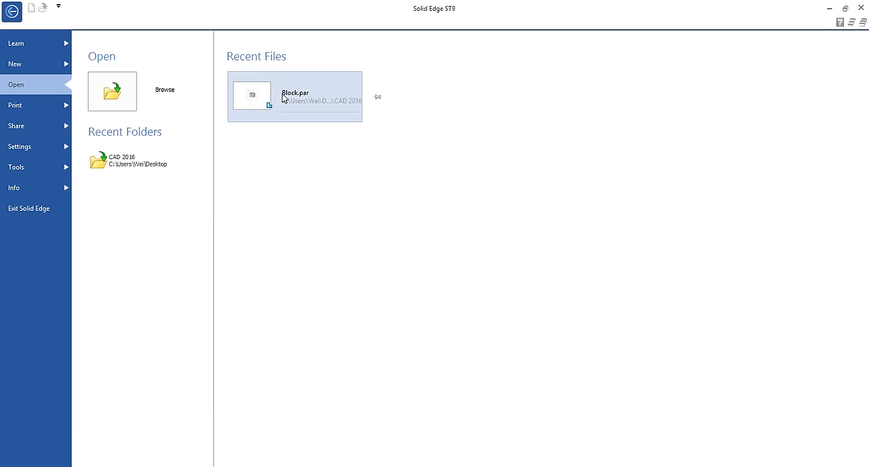
mouse_move(281, 107)
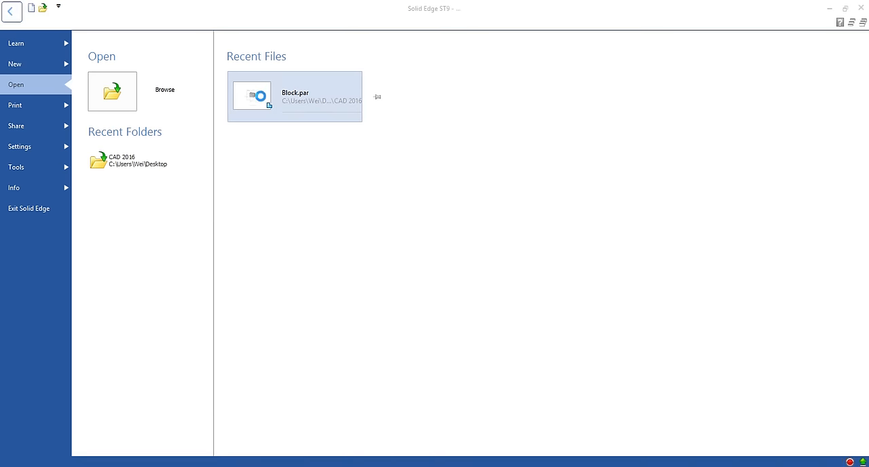
double_click(295, 96)
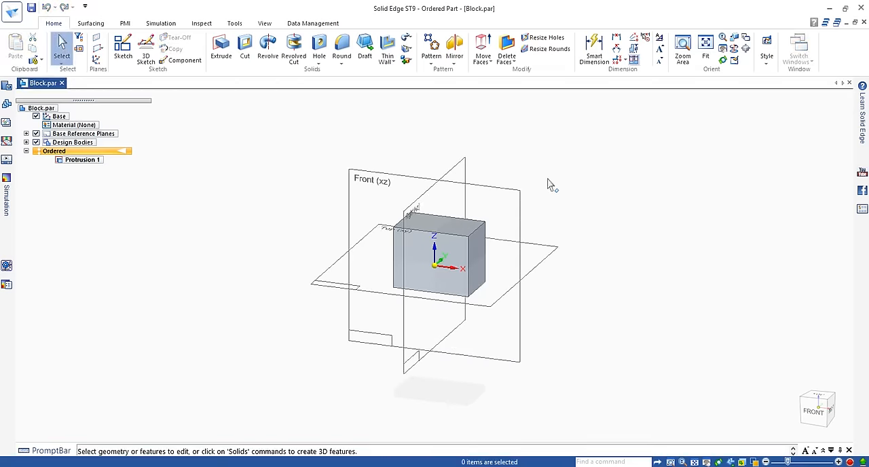
mouse_move(308, 78)
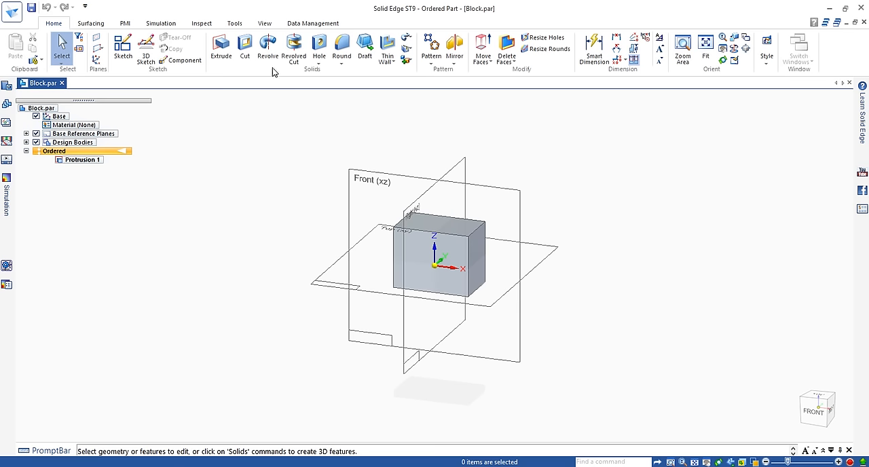
mouse_move(267, 48)
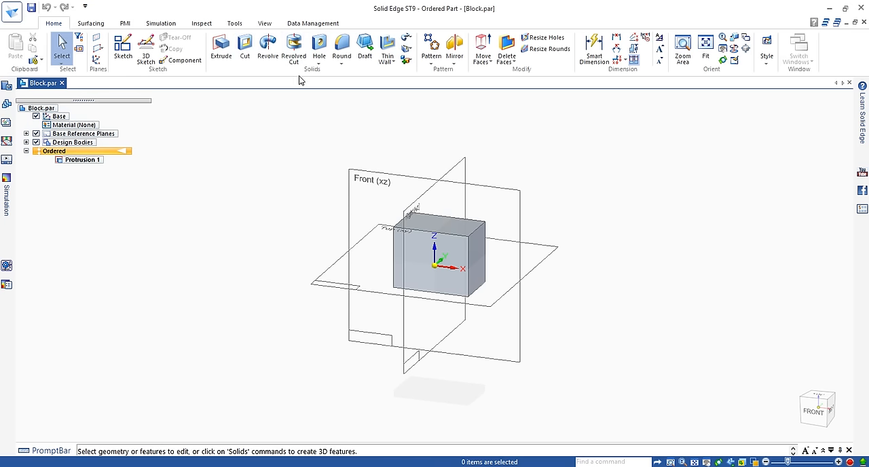
mouse_move(315, 94)
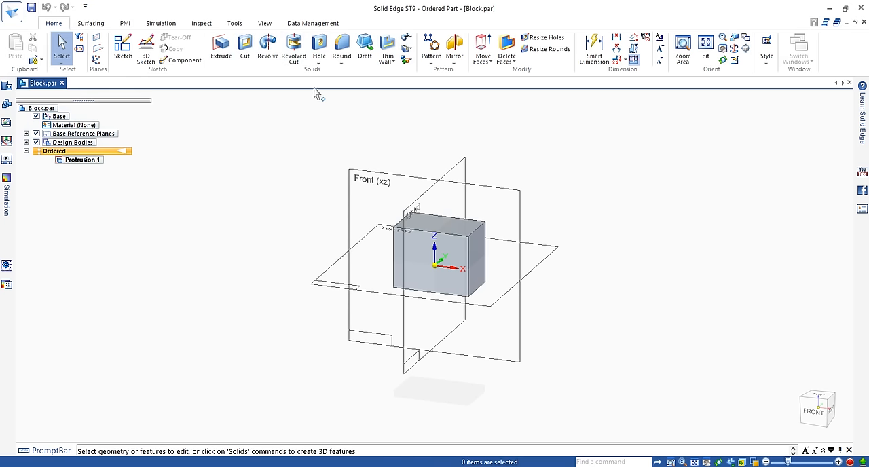
mouse_move(265, 74)
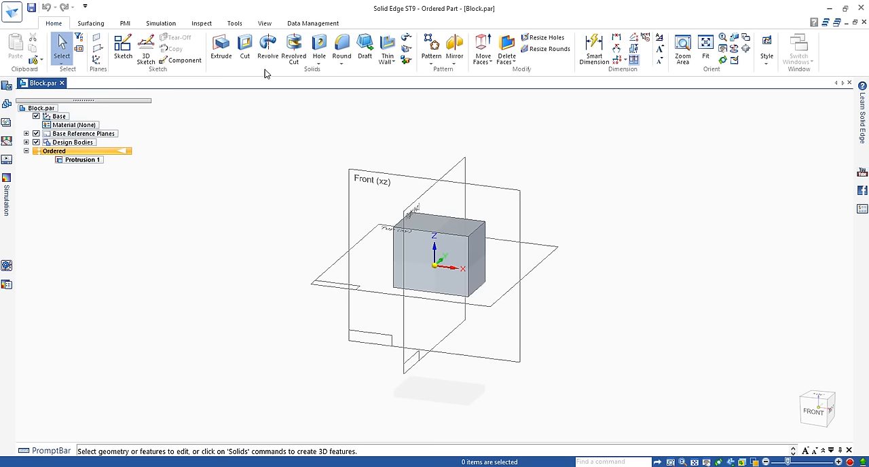
mouse_move(476, 268)
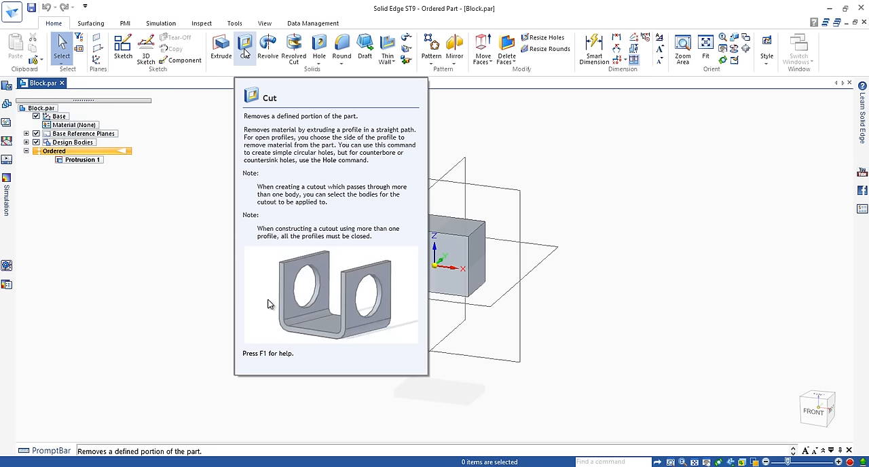
left_click(245, 48)
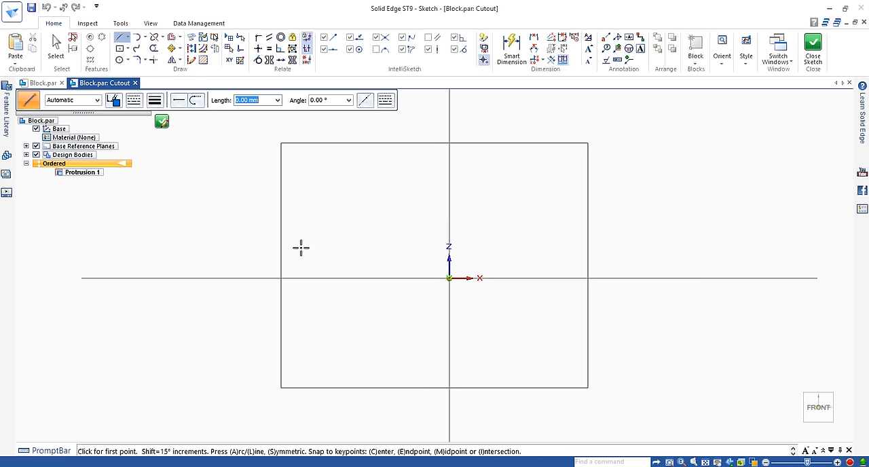
mouse_move(429, 291)
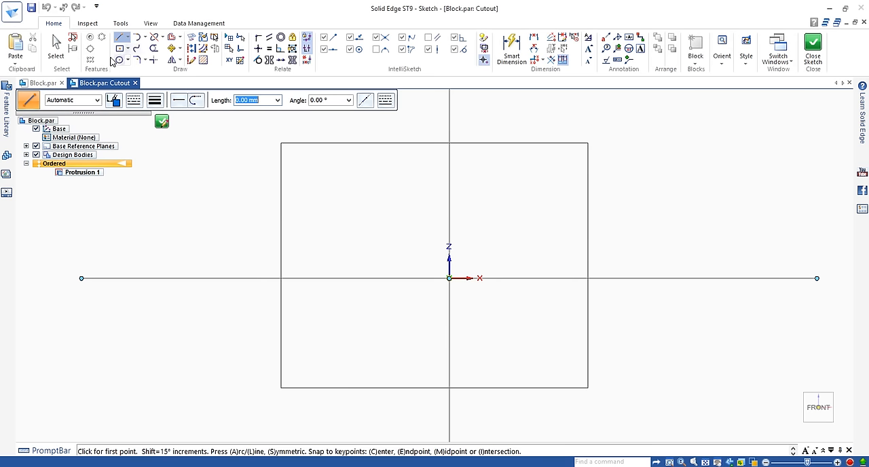
mouse_move(119, 60)
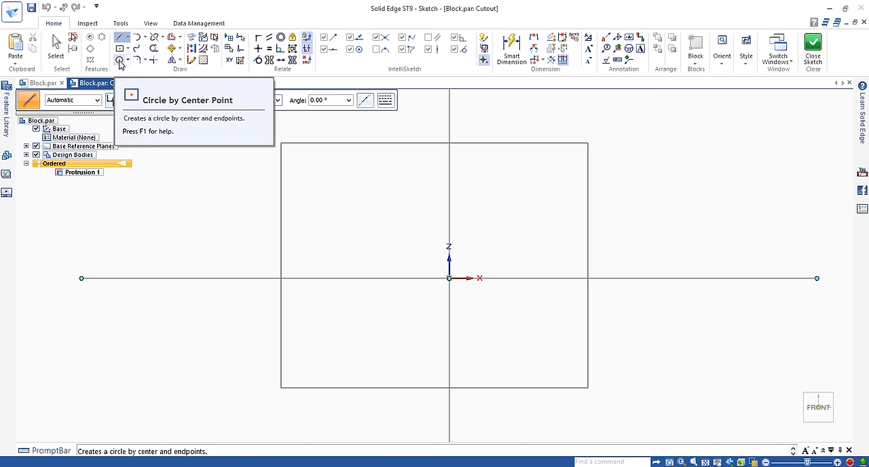
Step: Choose the Circle by Center Point drawing tool
left_click(119, 59)
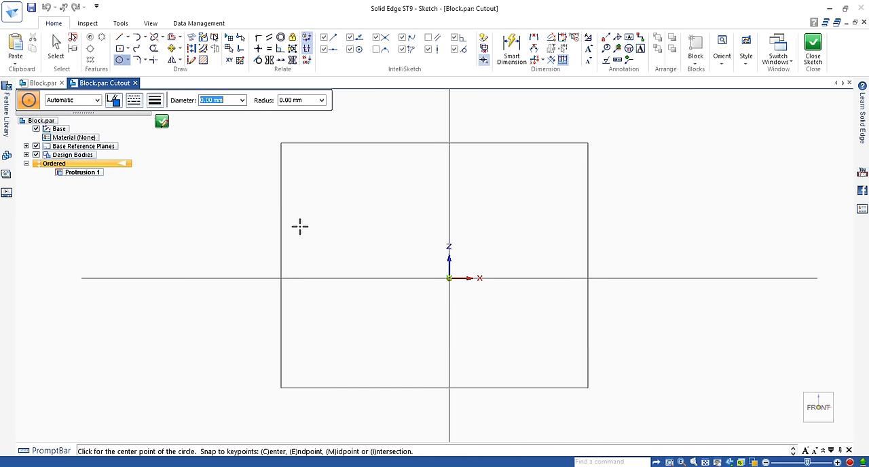
mouse_move(392, 232)
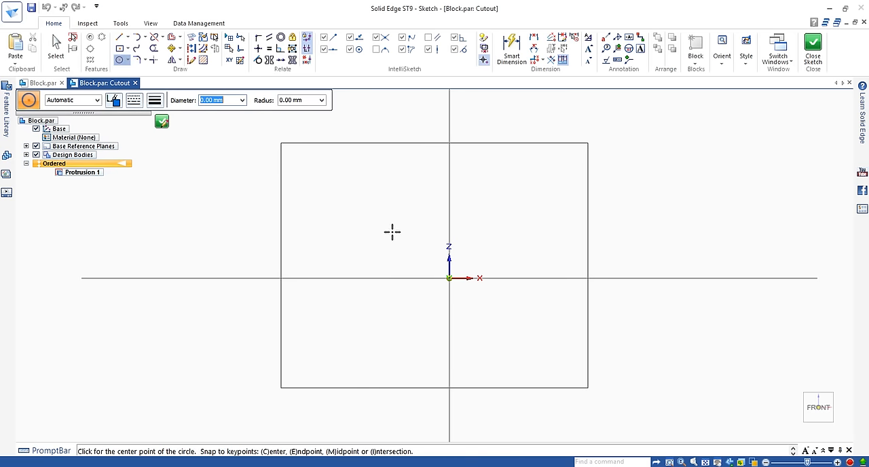
mouse_move(400, 232)
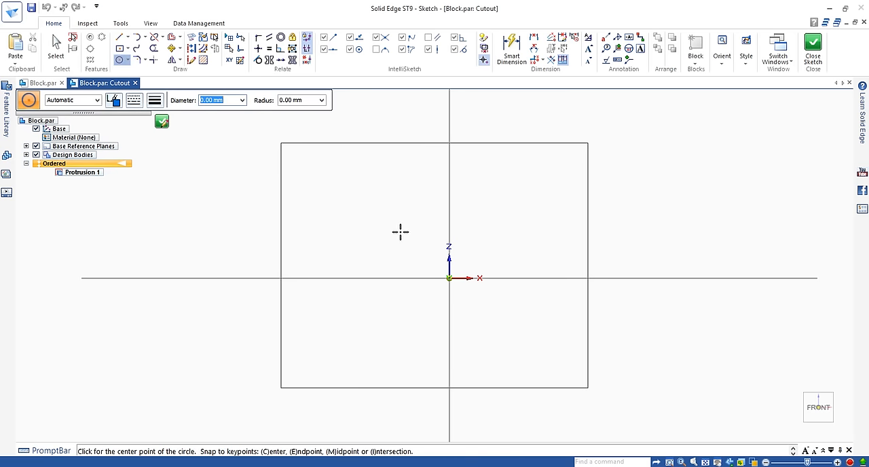
mouse_move(388, 231)
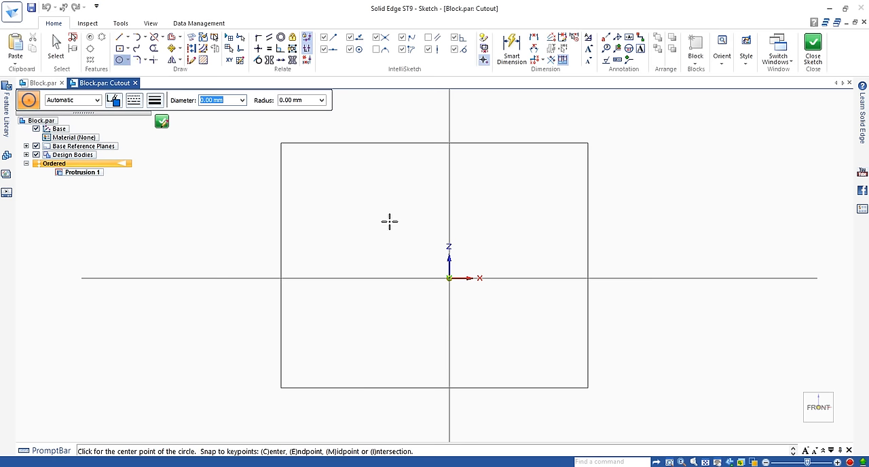
mouse_move(449, 222)
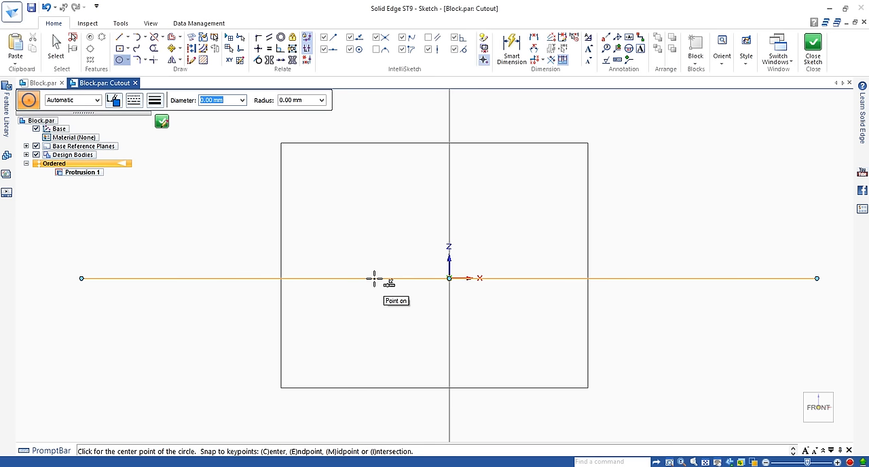
mouse_move(383, 195)
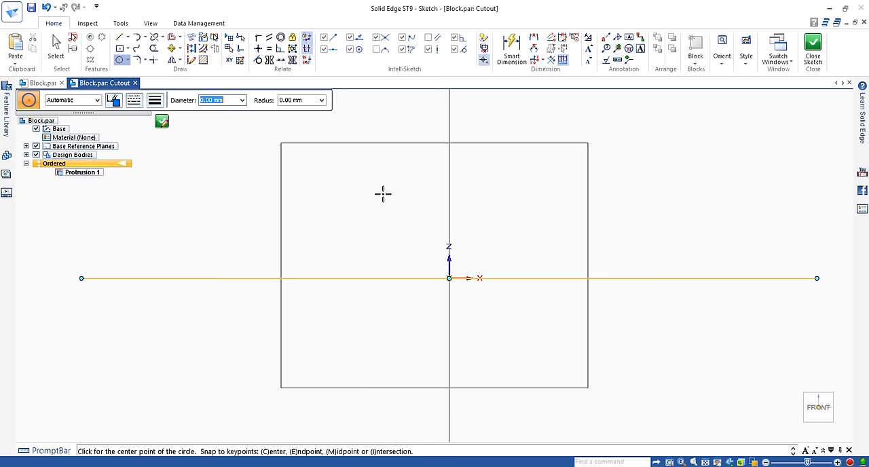
mouse_move(338, 196)
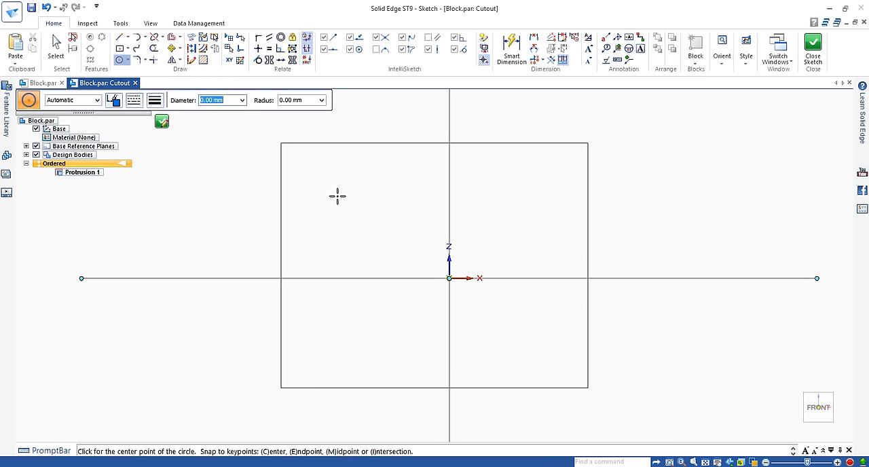
mouse_move(389, 225)
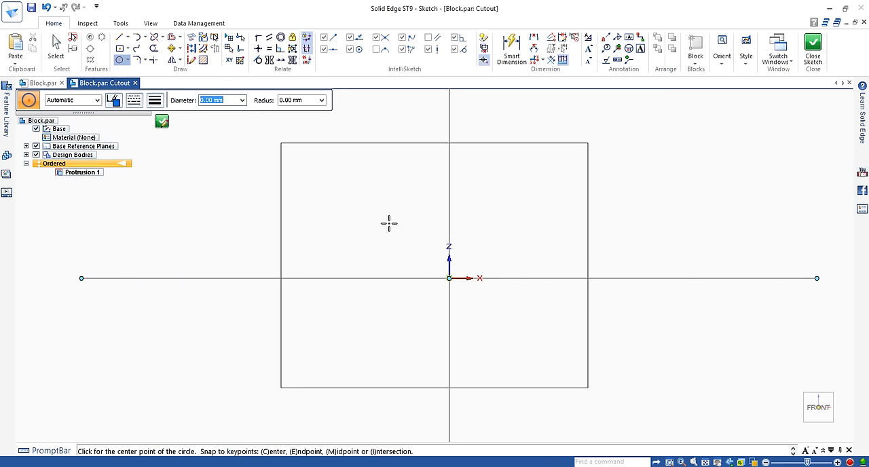
mouse_move(389, 227)
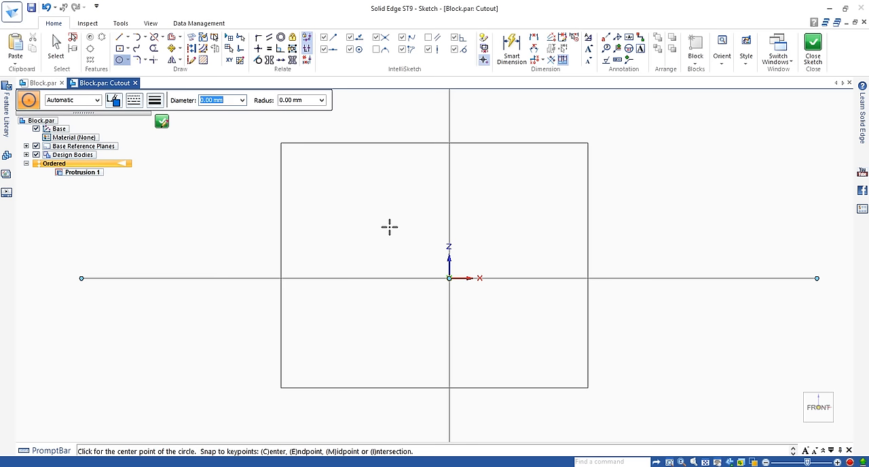
Step: Draw the hole circle in the upper-left quarter of the block outline
left_click(390, 228)
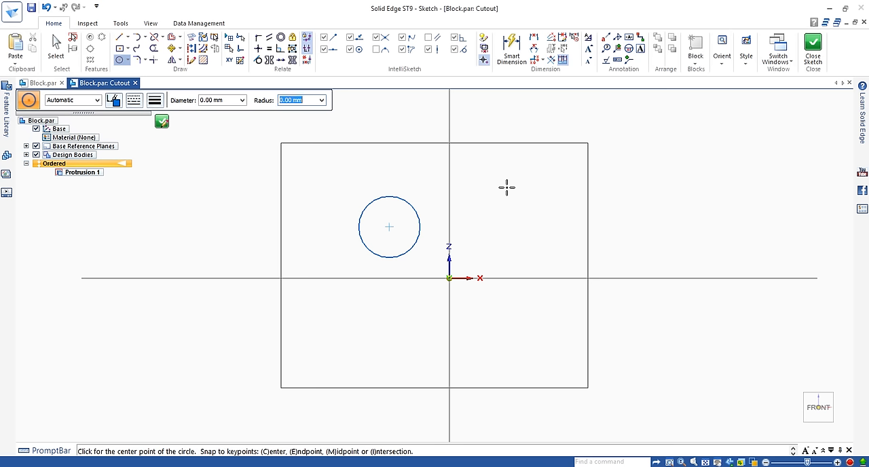
mouse_move(510, 194)
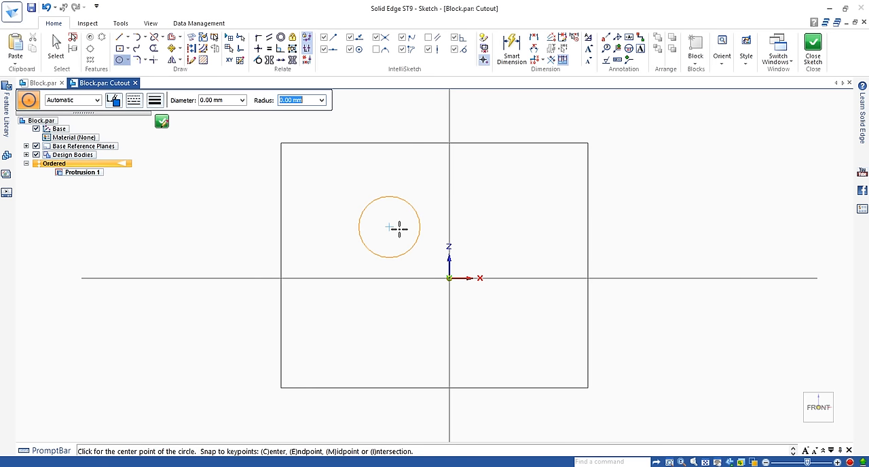
mouse_move(404, 210)
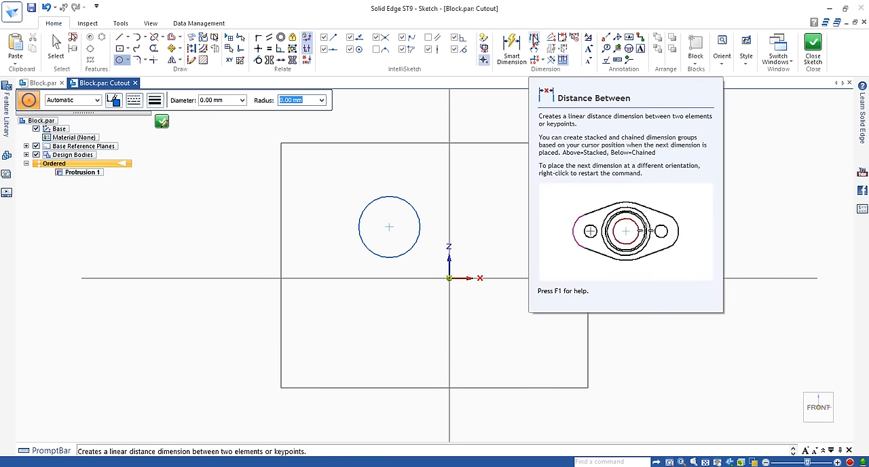
Step: Dimension the left edge to circle centre distance (17.64), positioned below the circle
left_click(534, 38)
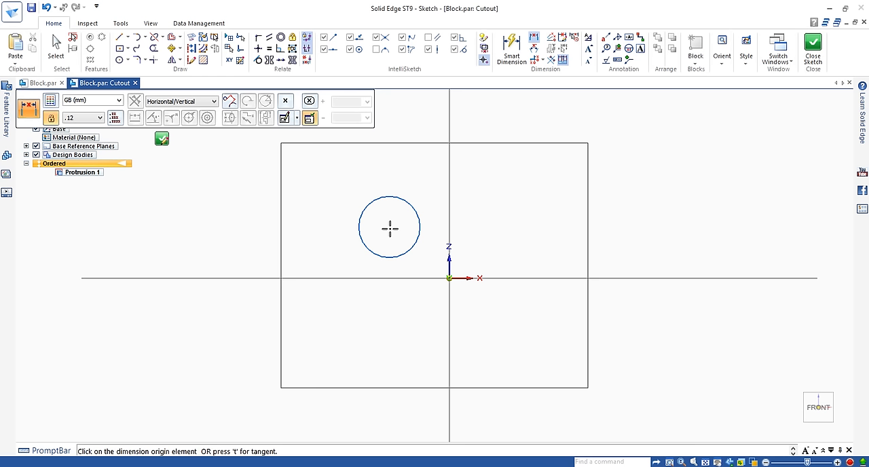
mouse_move(400, 216)
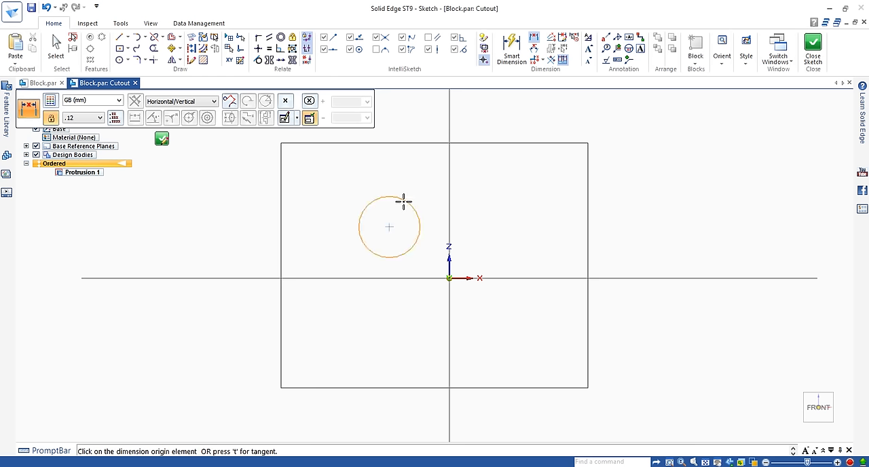
mouse_move(401, 209)
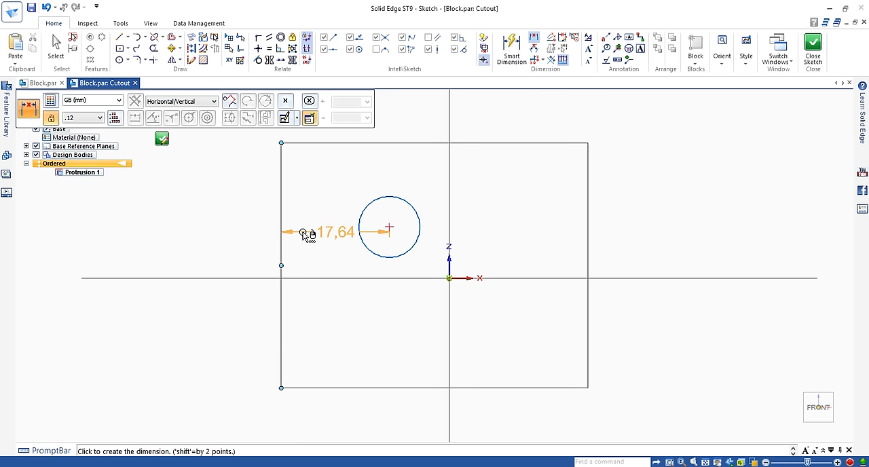
left_click_drag(333, 234, 340, 346)
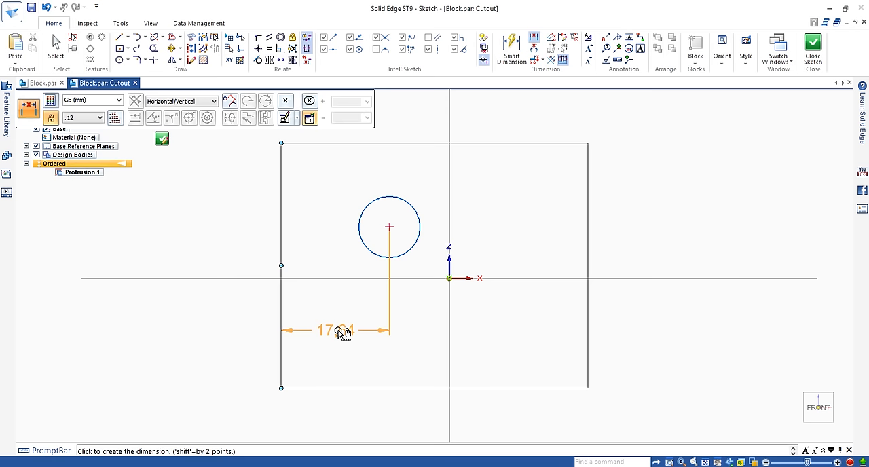
Step: Place the horizontal dimension and change its value to 25
left_click(337, 332)
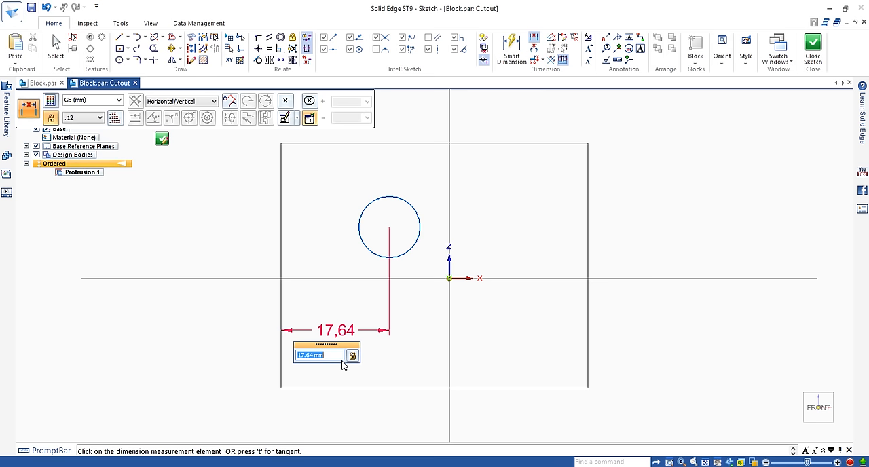
type("2")
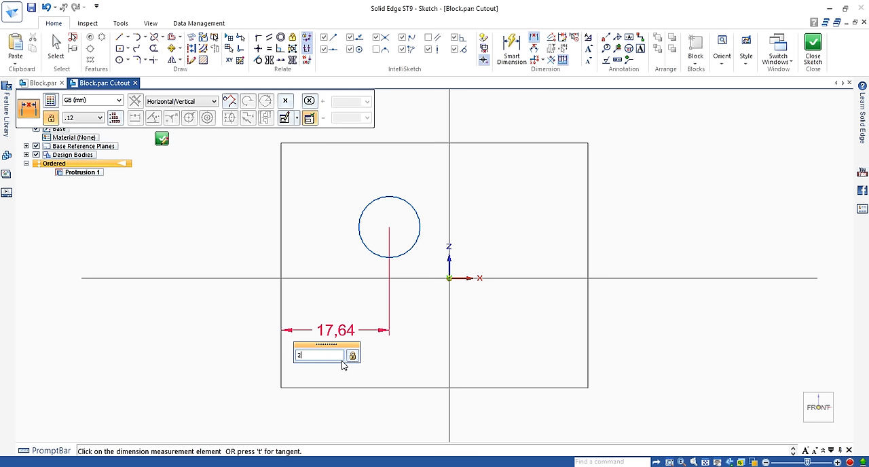
type("5")
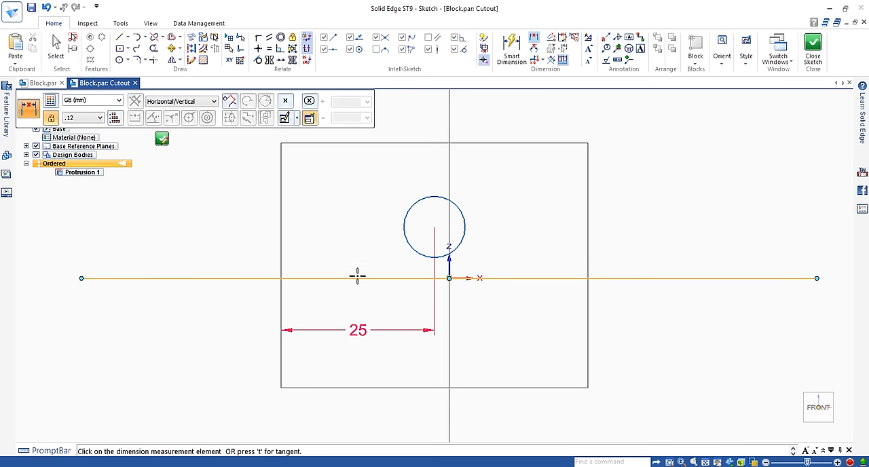
mouse_move(535, 38)
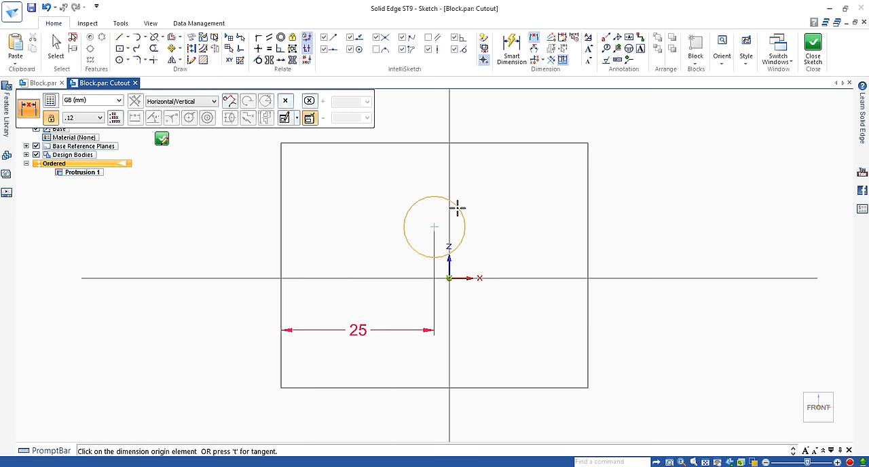
mouse_move(435, 226)
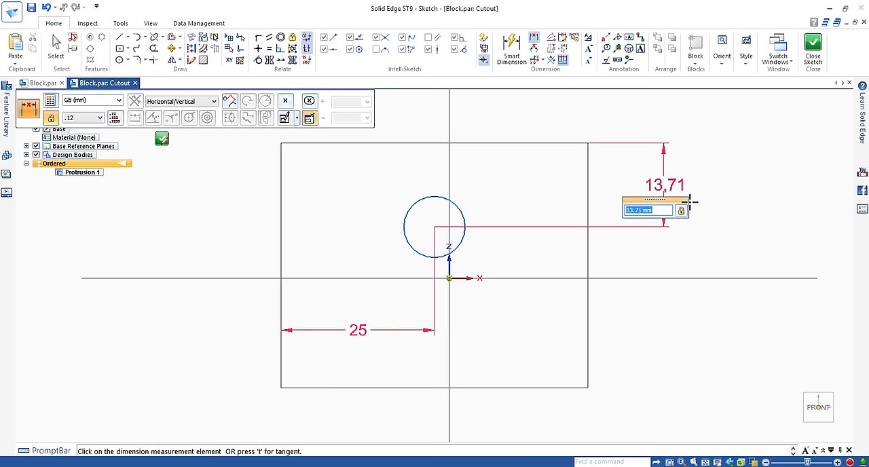
Step: Set the vertical distance from the top edge to the circle centre to 20
type("20")
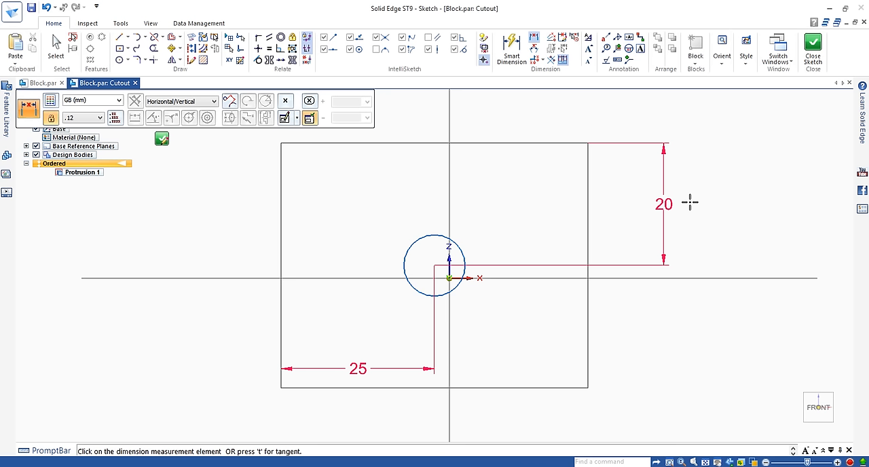
mouse_move(171, 141)
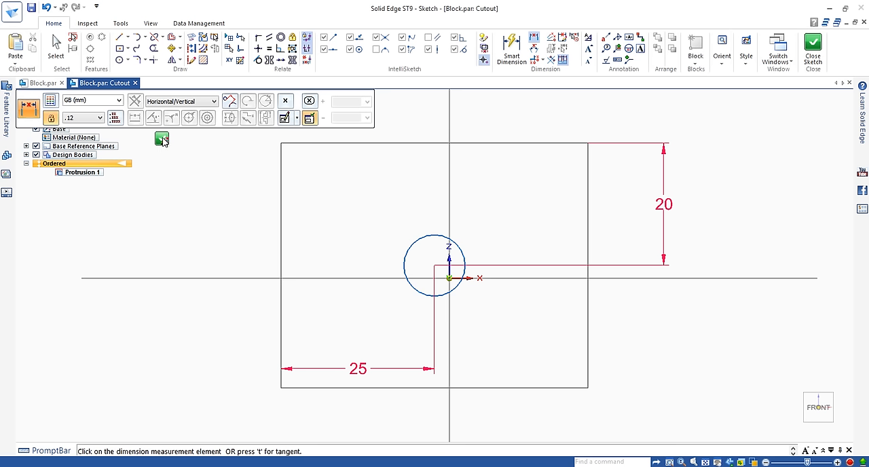
Step: Close the hole sketch and return to the 3D cutout
left_click(813, 48)
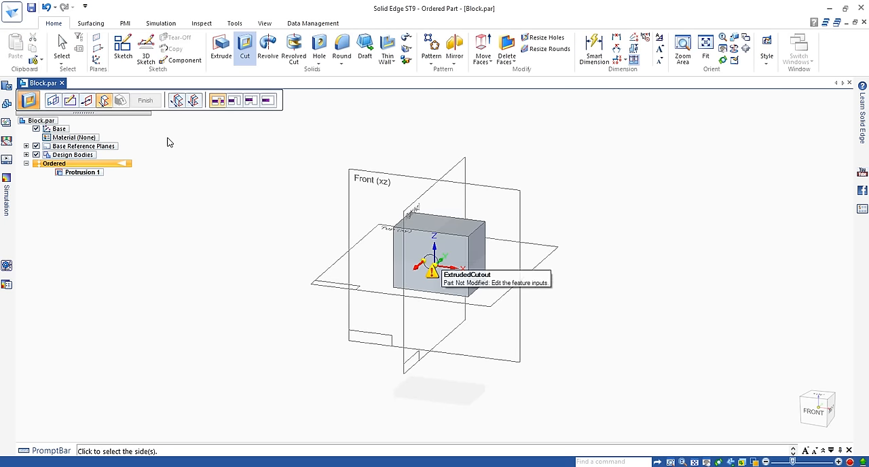
mouse_move(195, 154)
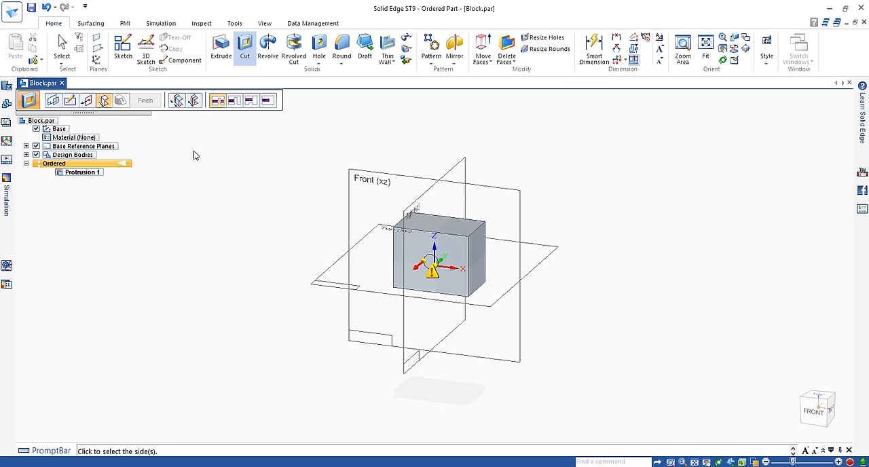
mouse_move(363, 301)
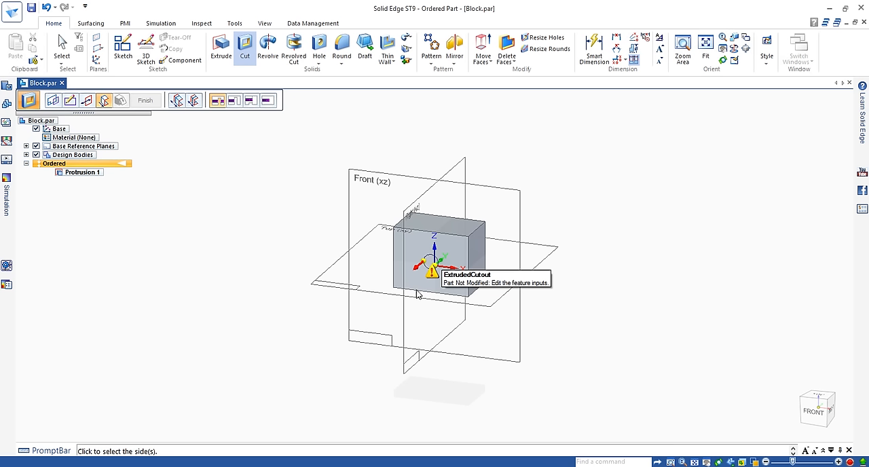
mouse_move(427, 289)
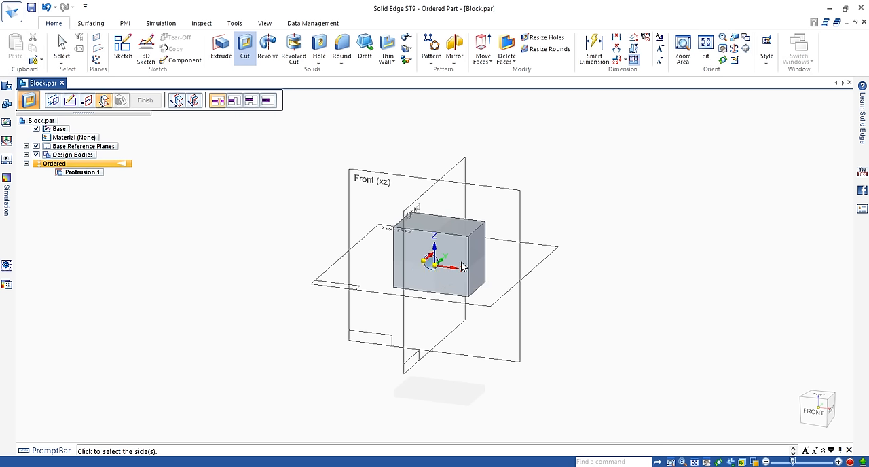
mouse_move(547, 235)
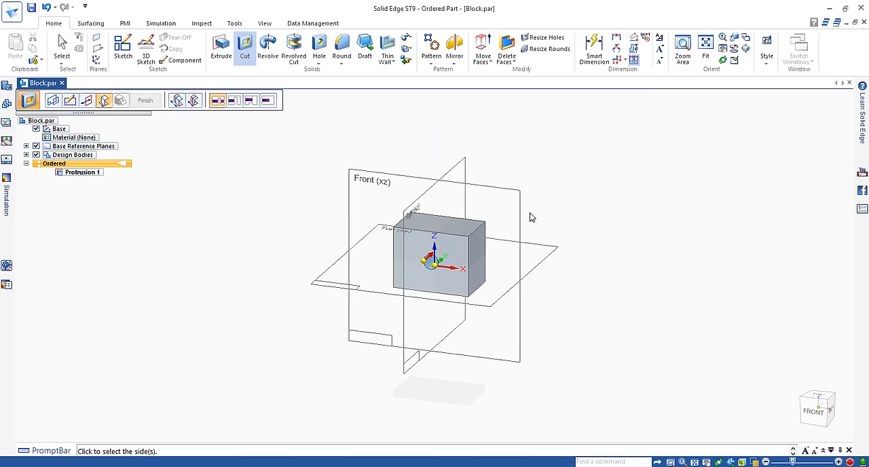
mouse_move(218, 99)
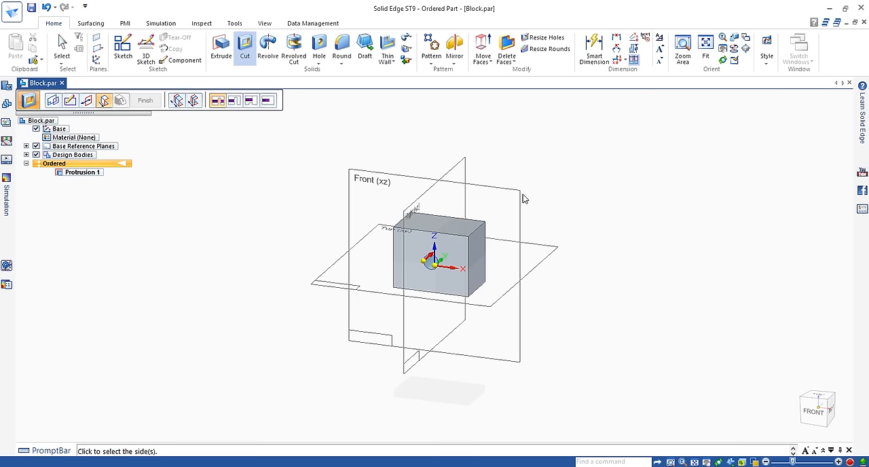
mouse_move(557, 223)
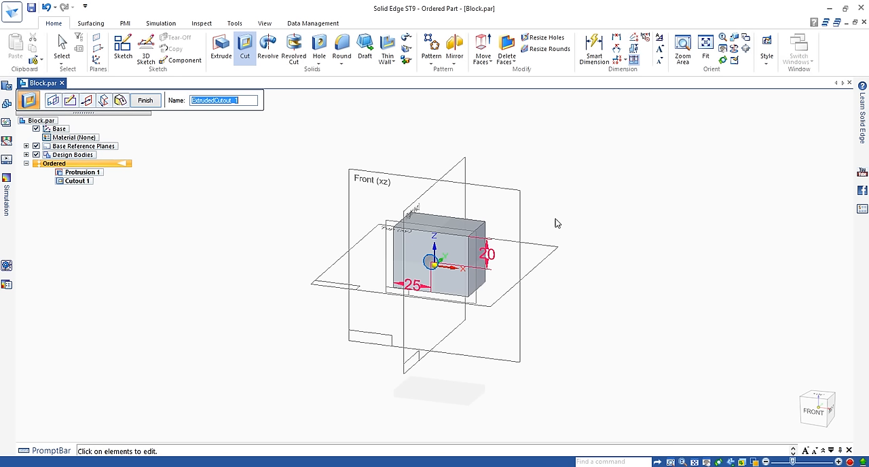
mouse_move(545, 226)
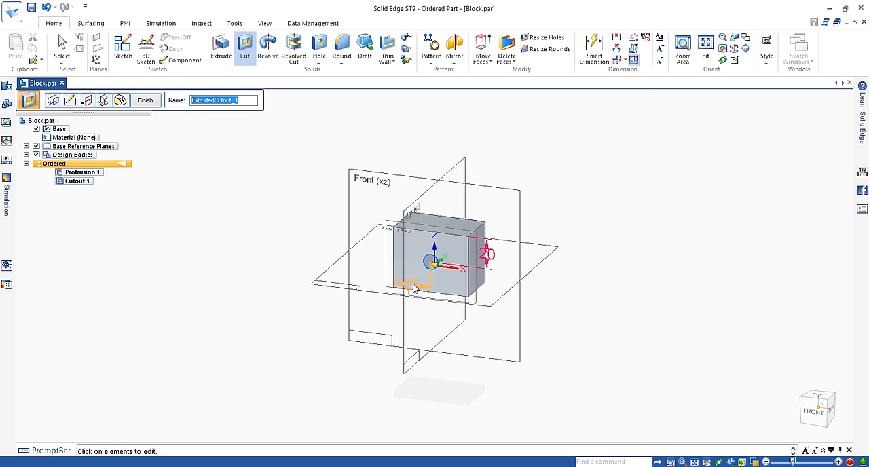
Step: Finish the cutout, creating Cutout 1, and exit the Cut command
left_click(121, 100)
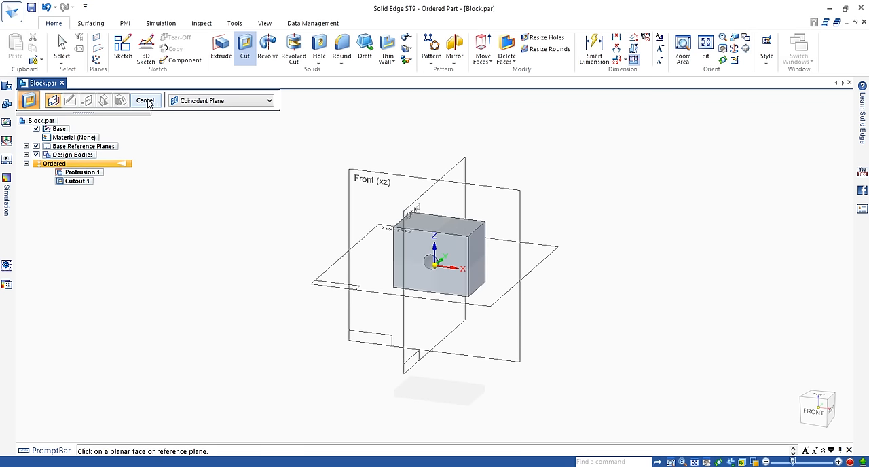
left_click(144, 100)
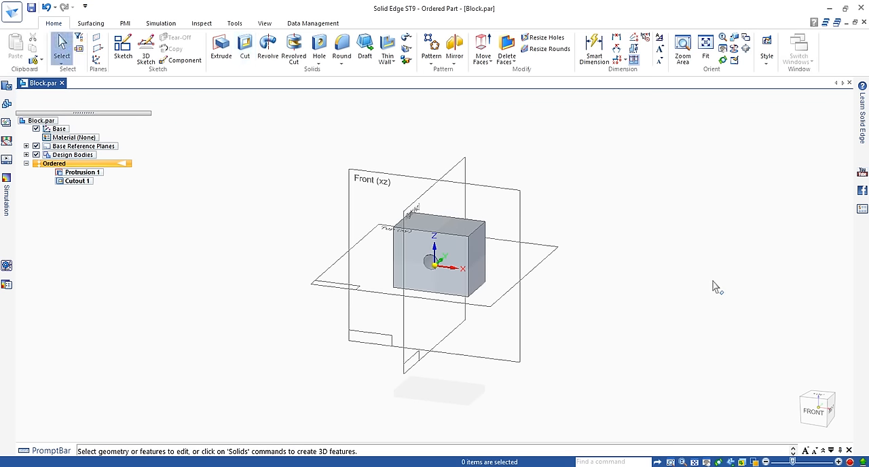
mouse_move(710, 288)
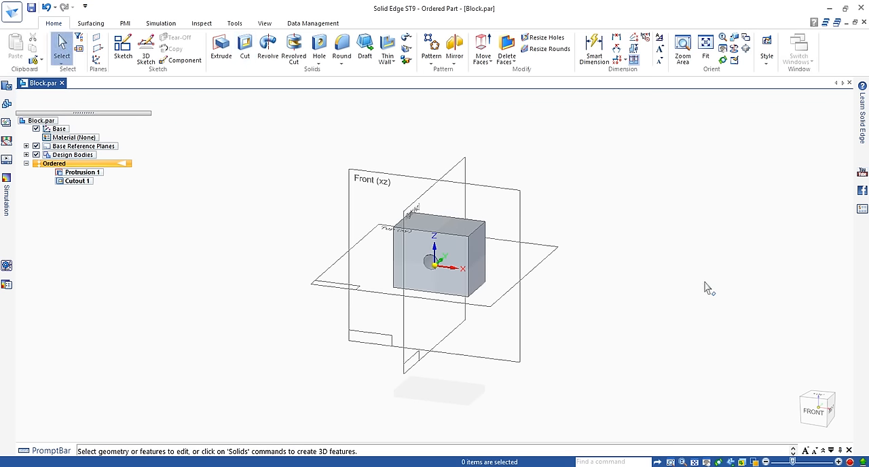